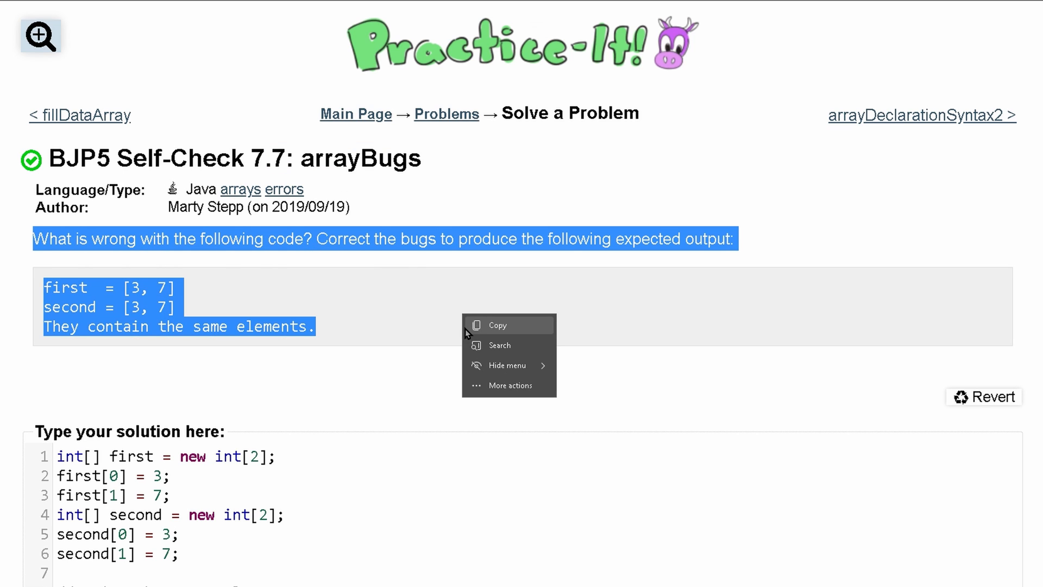
Step: Review the expected output of the arrayBugs problem
{"action": "scroll", "scroll_direction": "down", "scroll_amount": 3}
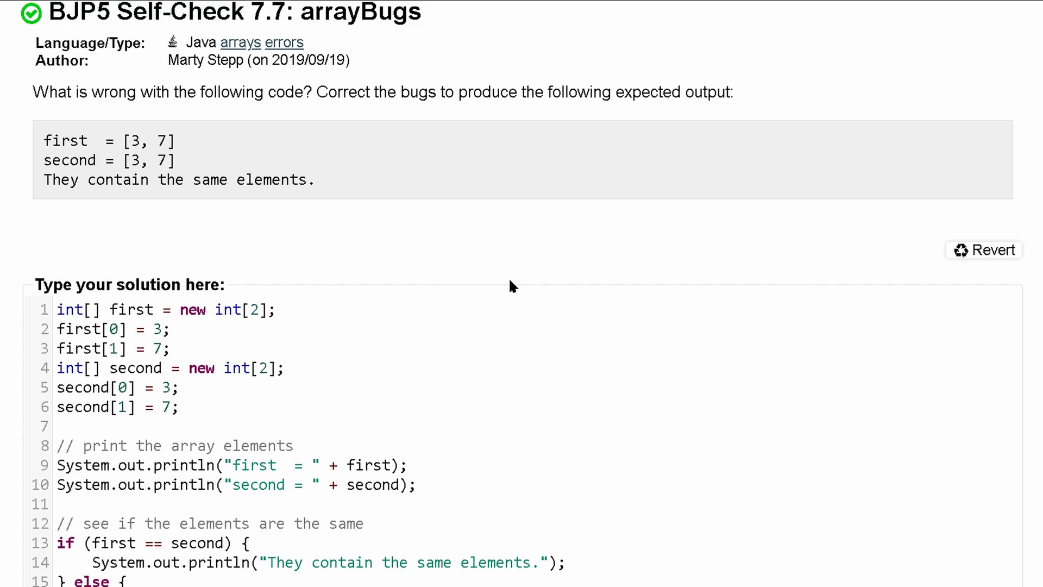
{"action": "left_click_drag", "start_coordinate": [42, 140], "coordinate": [317, 179]}
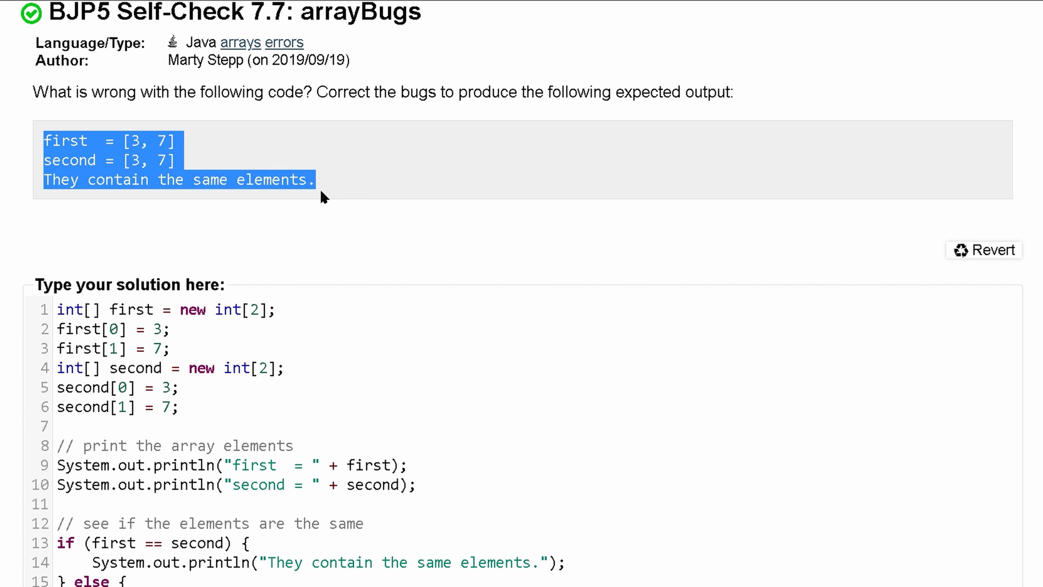
{"action": "left_click", "coordinate": [203, 347]}
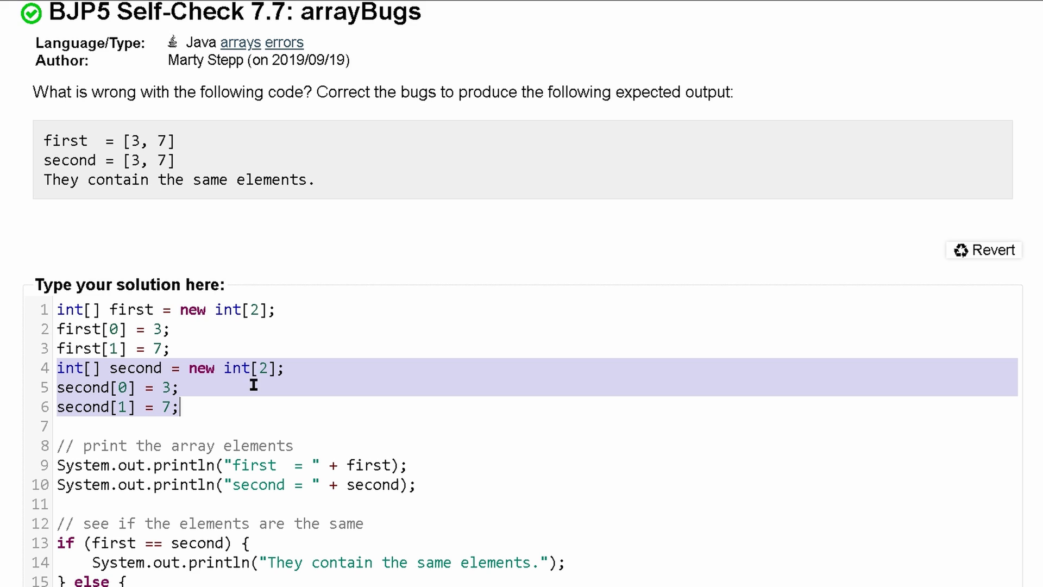
{"action": "mouse_move", "coordinate": [205, 438]}
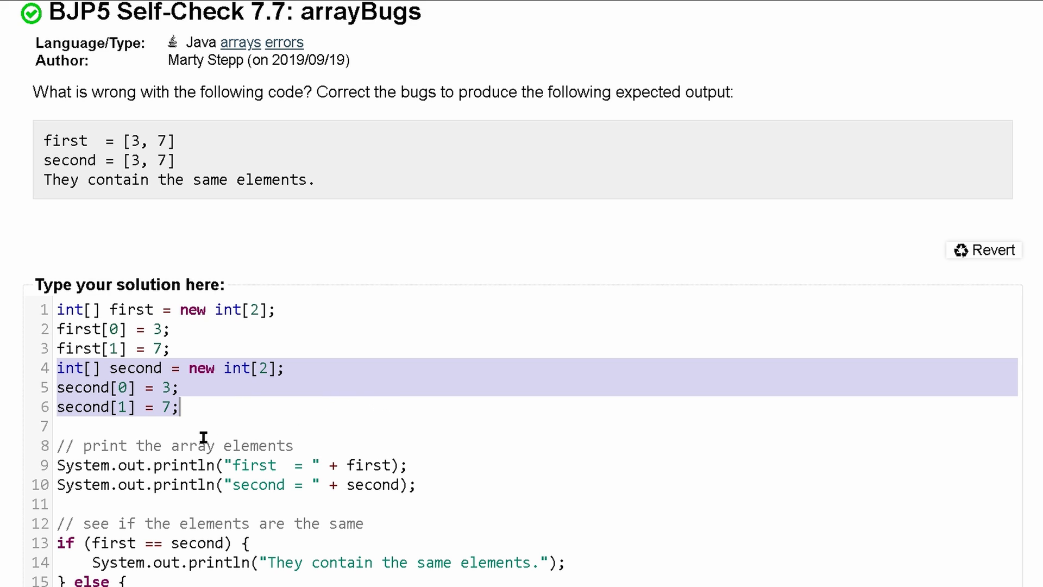
{"action": "mouse_move", "coordinate": [270, 478]}
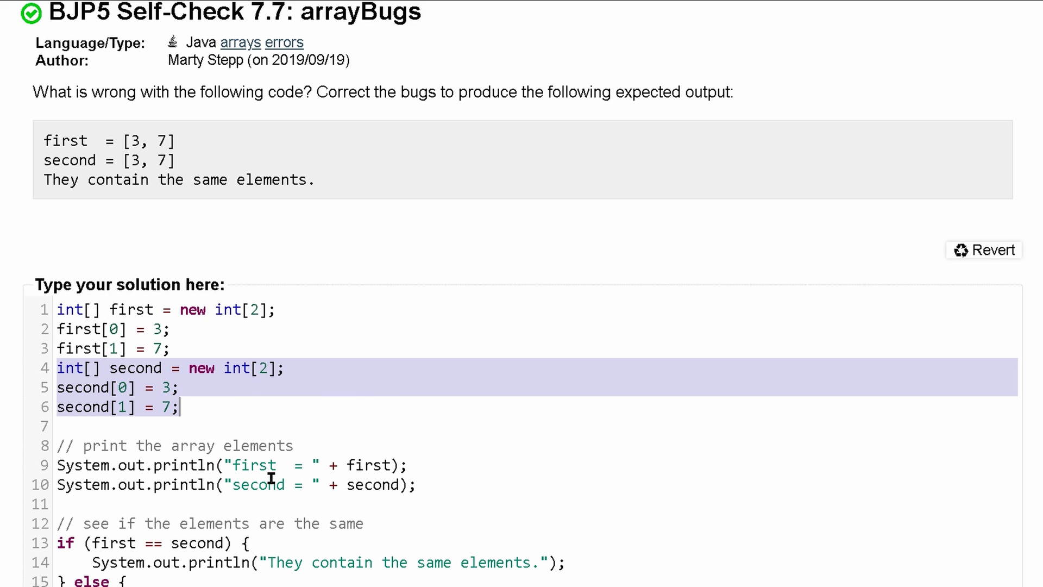
{"action": "mouse_move", "coordinate": [383, 465]}
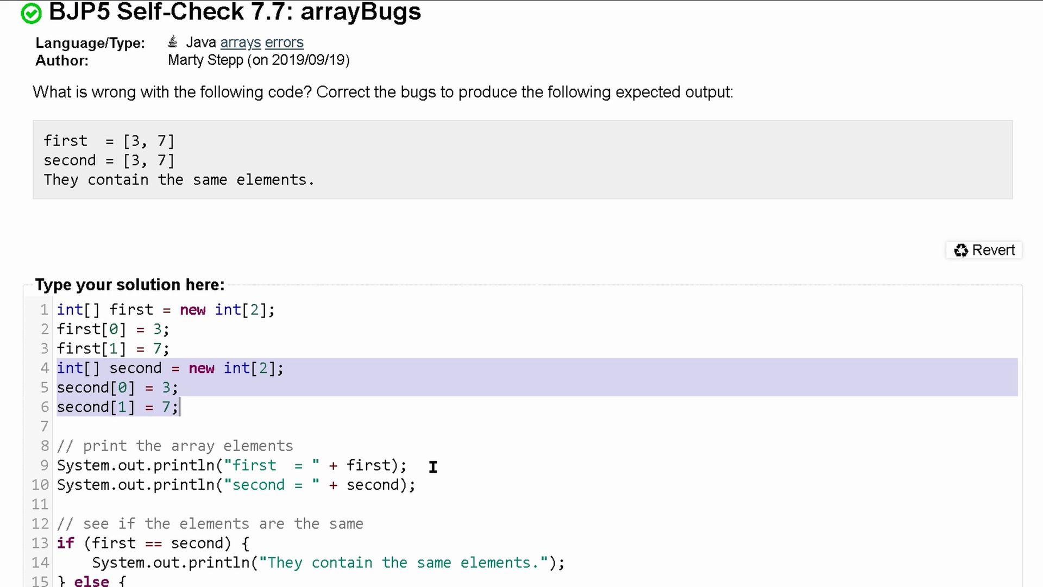
{"action": "mouse_move", "coordinate": [333, 485]}
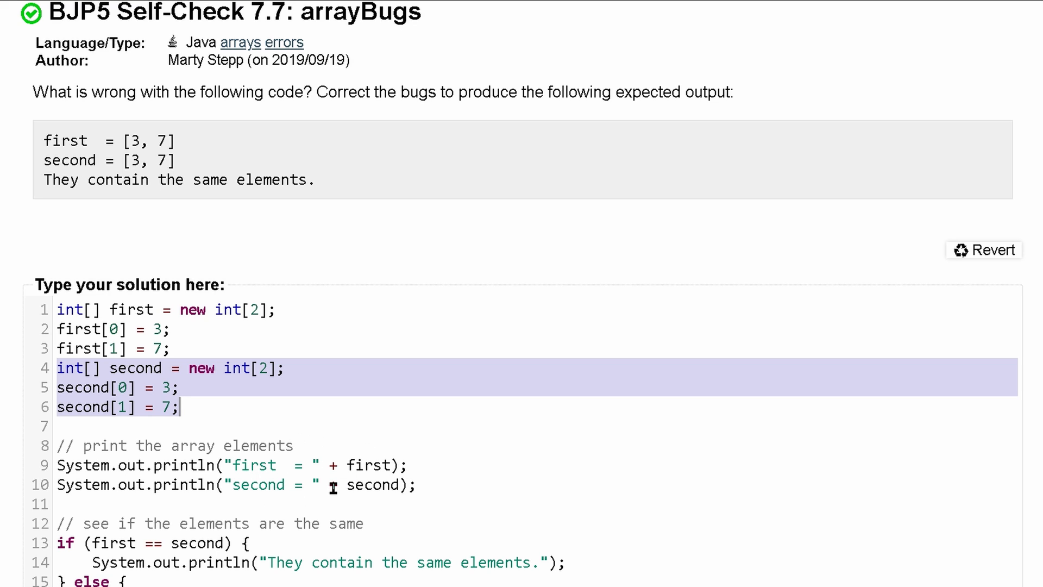
{"action": "double_click", "coordinate": [370, 465]}
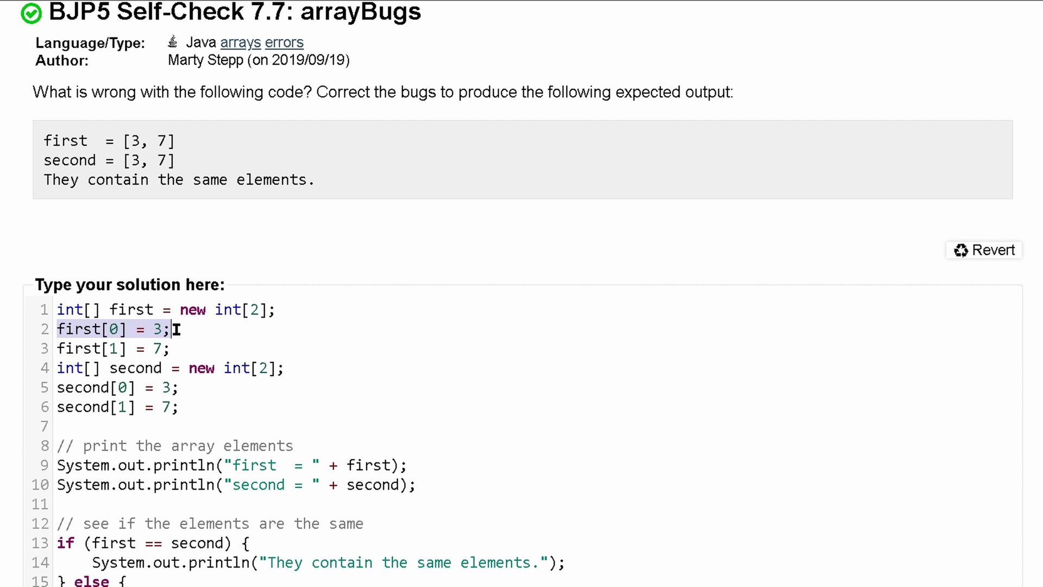
{"action": "mouse_move", "coordinate": [240, 373]}
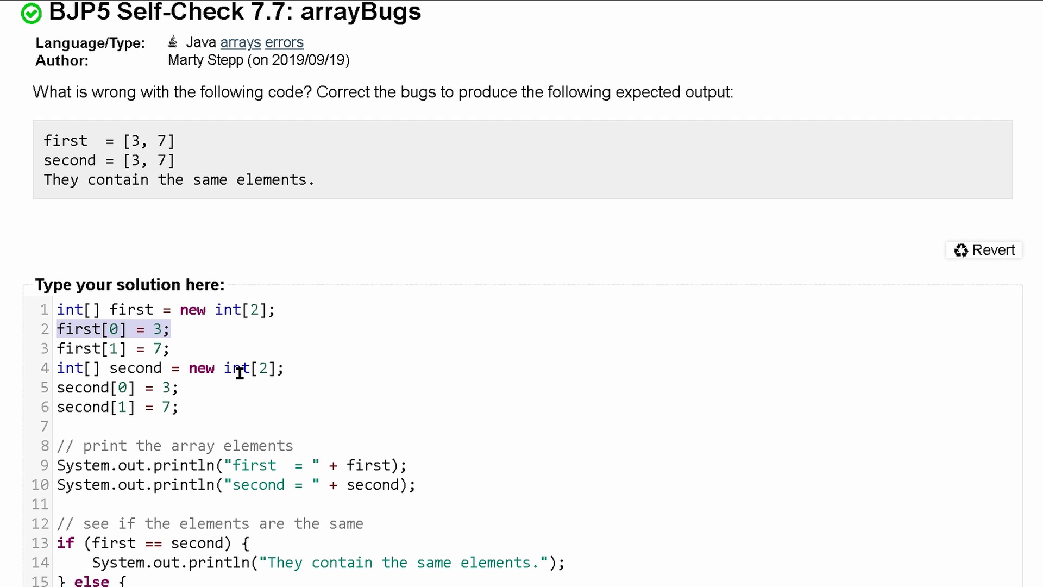
Step: Submit the unchanged code and view the failing 0 of 1 result, printing addresses and 'different'
{"action": "scroll", "scroll_direction": "down", "scroll_amount": 3}
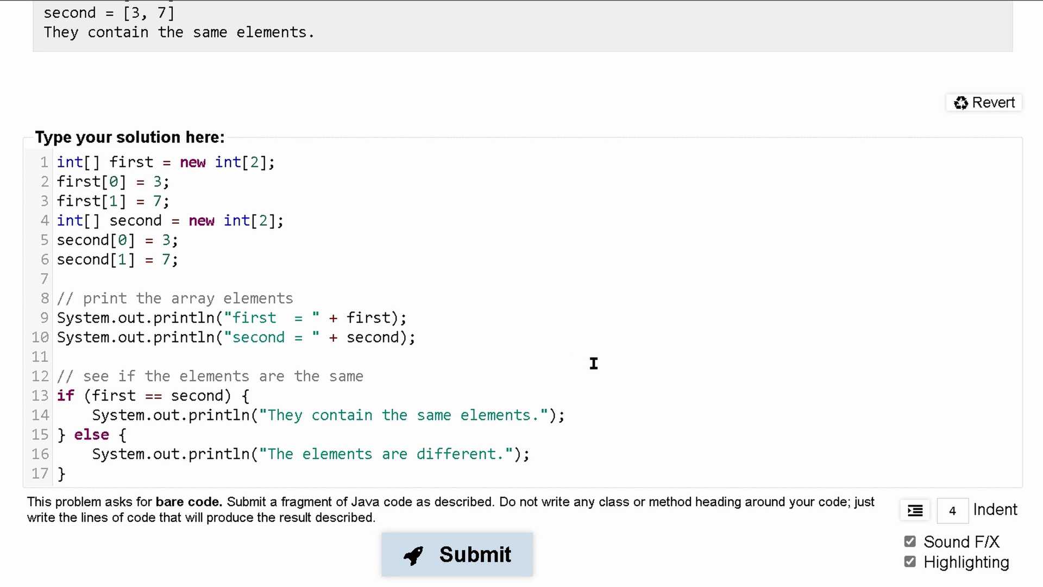
{"action": "left_click", "coordinate": [457, 552]}
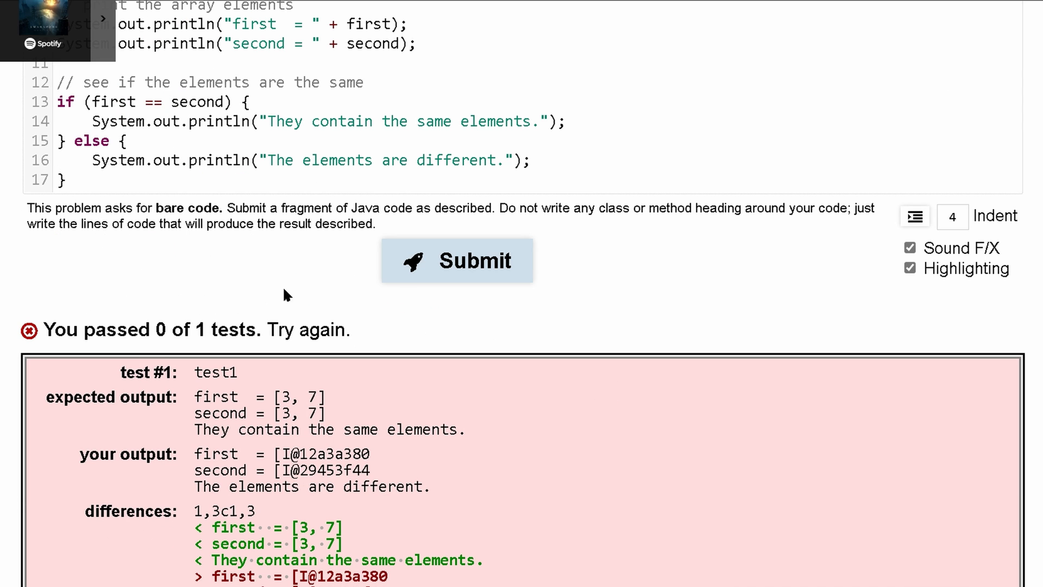
{"action": "scroll", "scroll_direction": "down", "scroll_amount": 3}
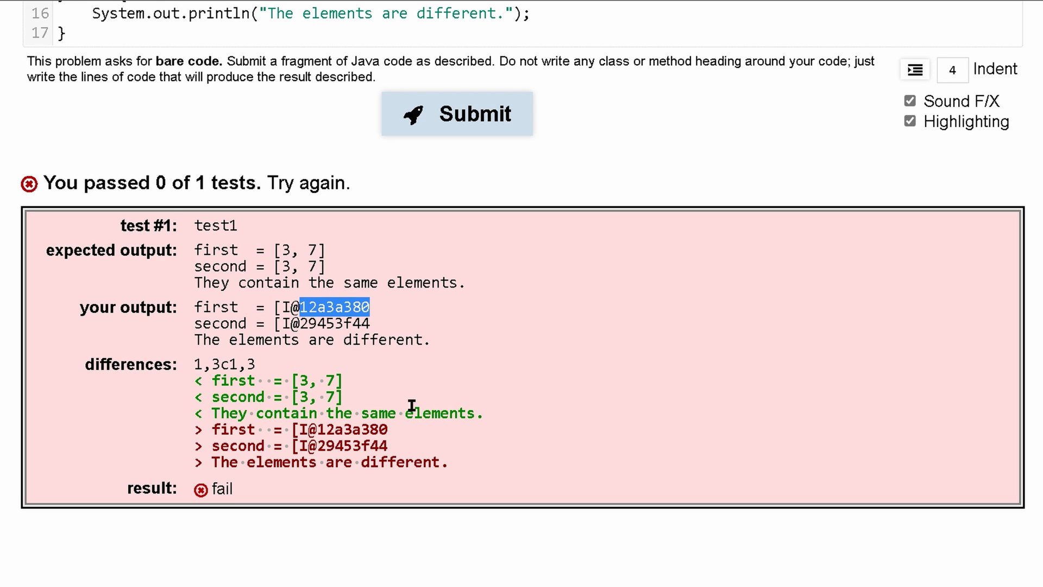
Step: Change both println lines and the if condition to use first[0] and second[0]
{"action": "scroll", "scroll_direction": "up", "scroll_amount": 3}
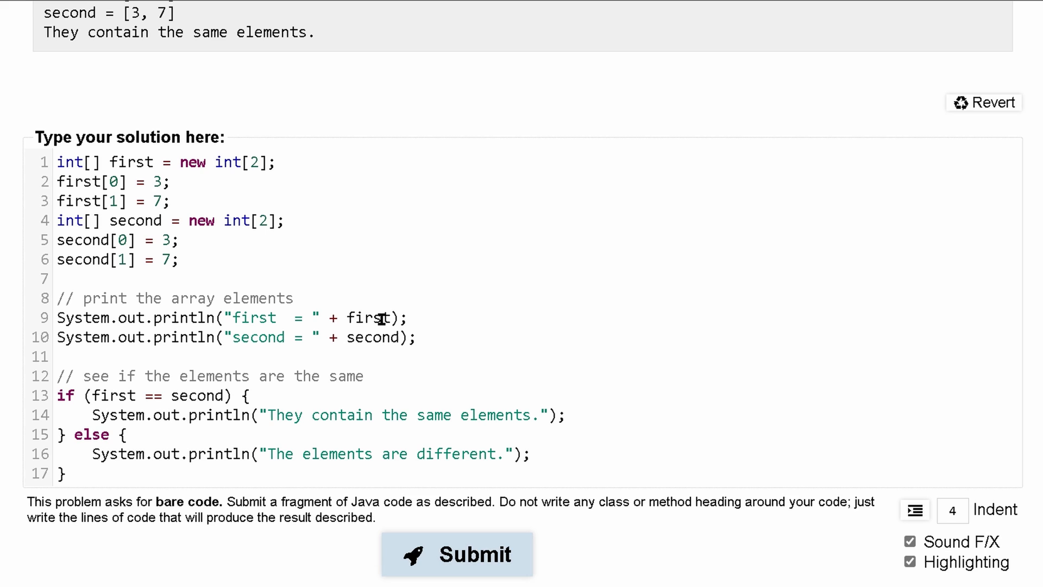
{"action": "type", "text": "[0]"}
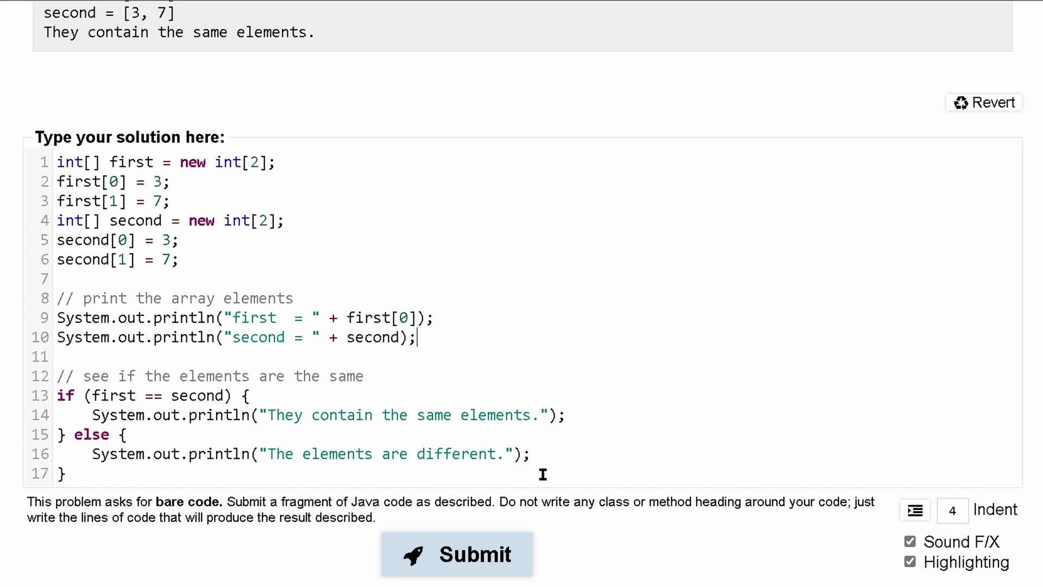
{"action": "type", "text": "[0"}
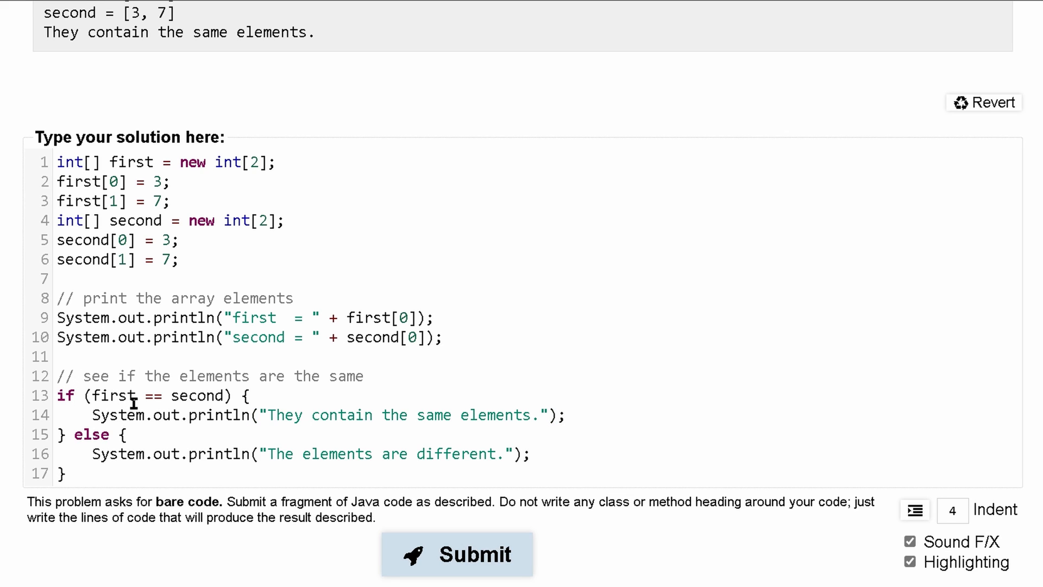
{"action": "type", "text": "p"}
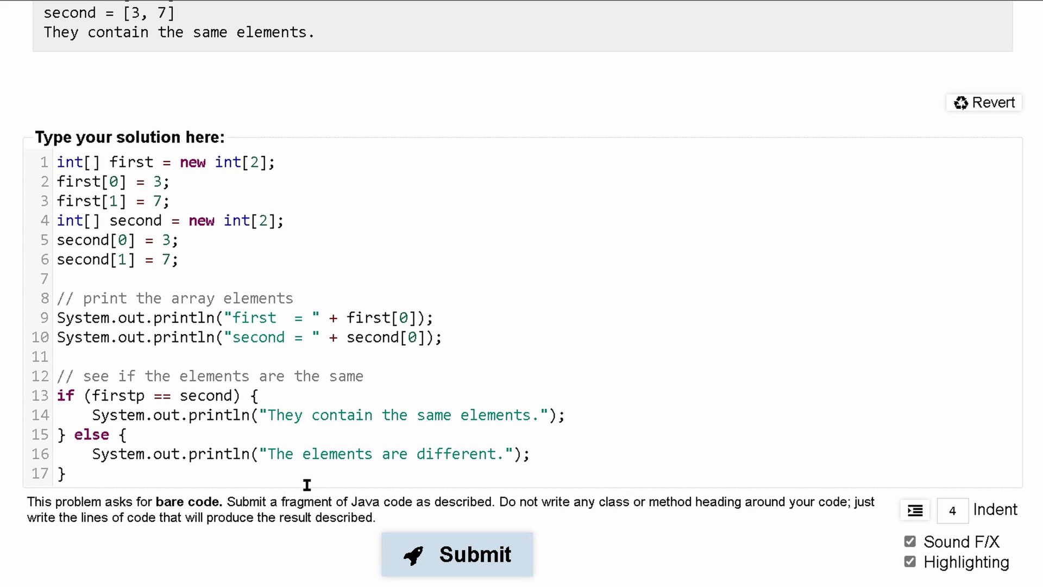
{"action": "type", "text": "[0]"}
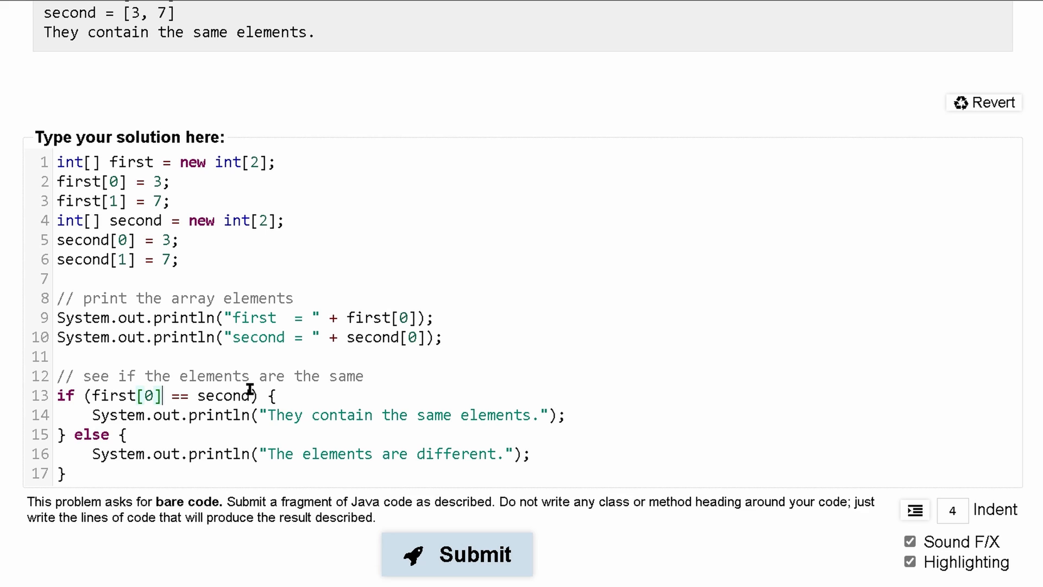
{"action": "type", "text": "[0]"}
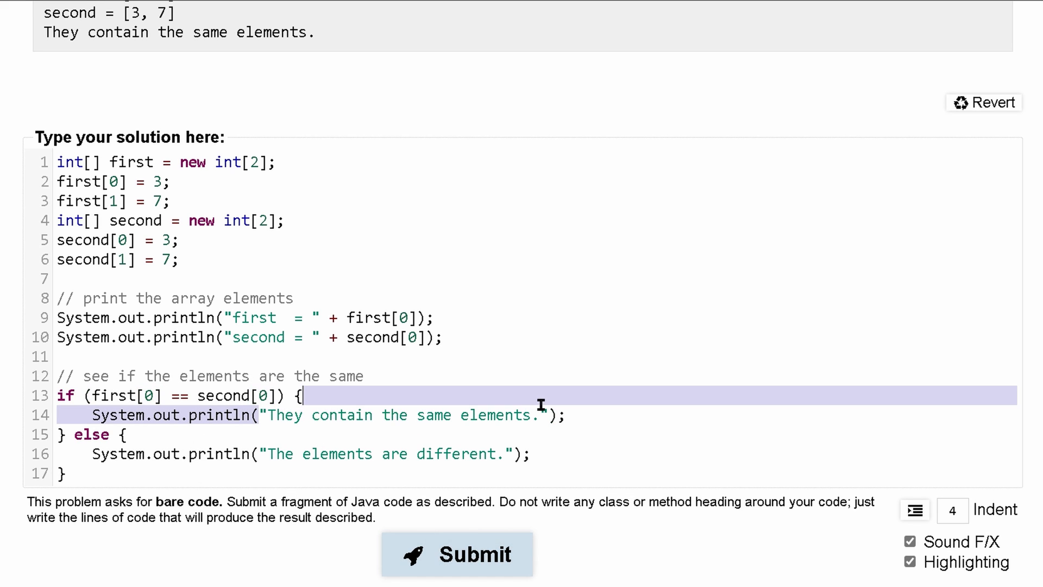
{"action": "left_click", "coordinate": [426, 453]}
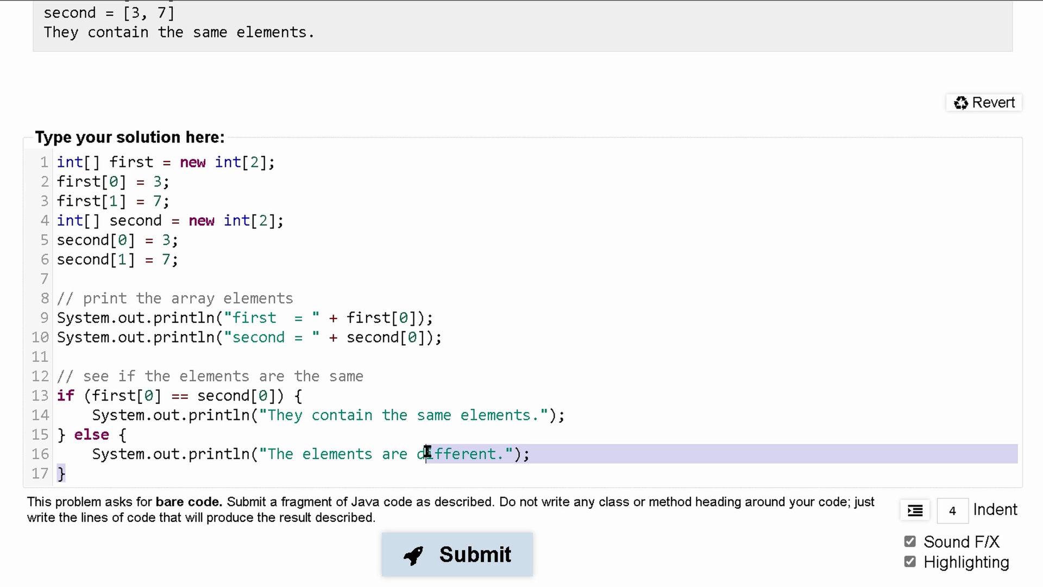
{"action": "mouse_move", "coordinate": [471, 554]}
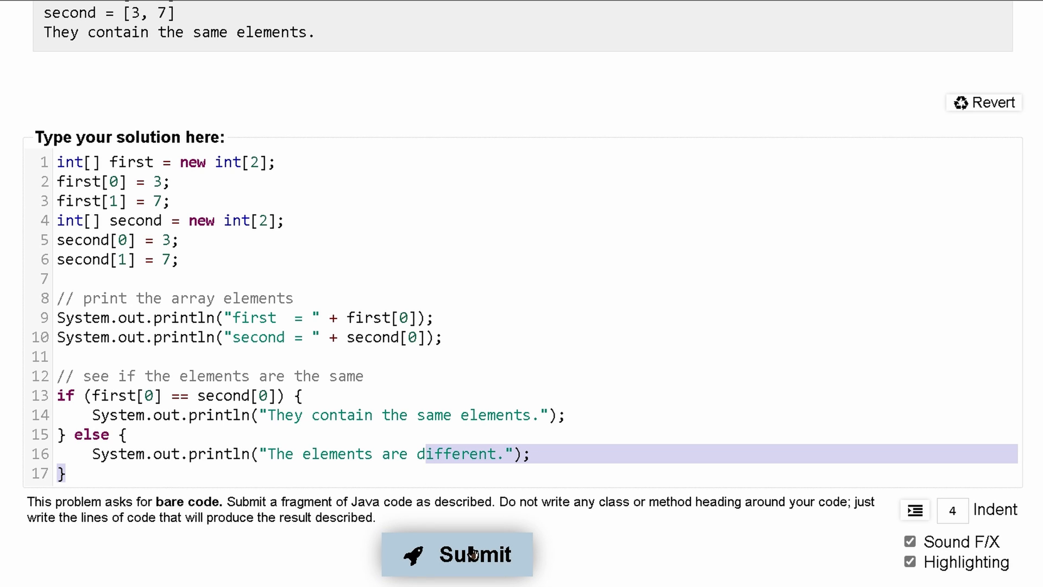
{"action": "left_click", "coordinate": [457, 554]}
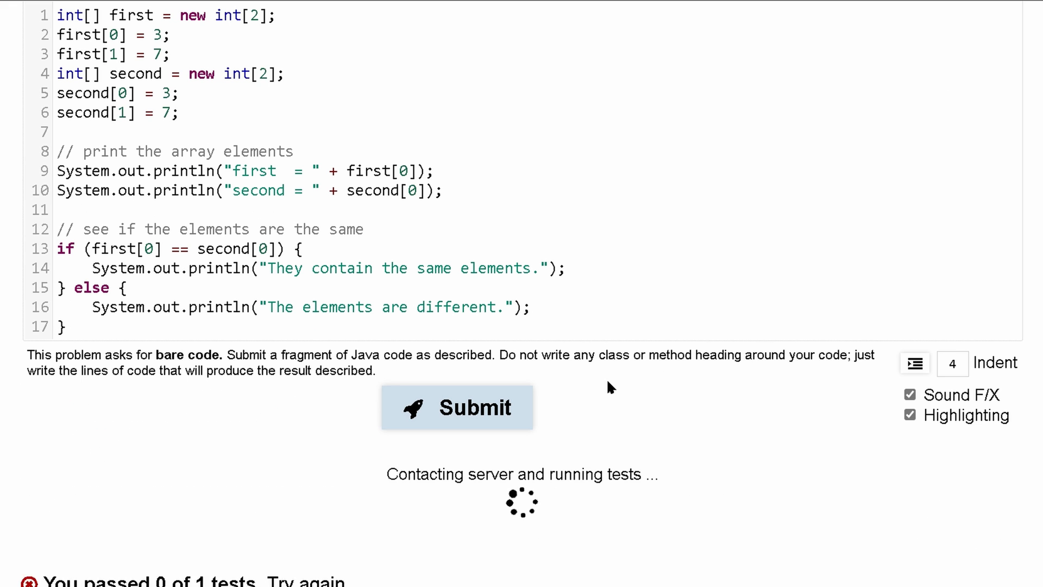
{"action": "scroll", "scroll_direction": "down", "scroll_amount": 3}
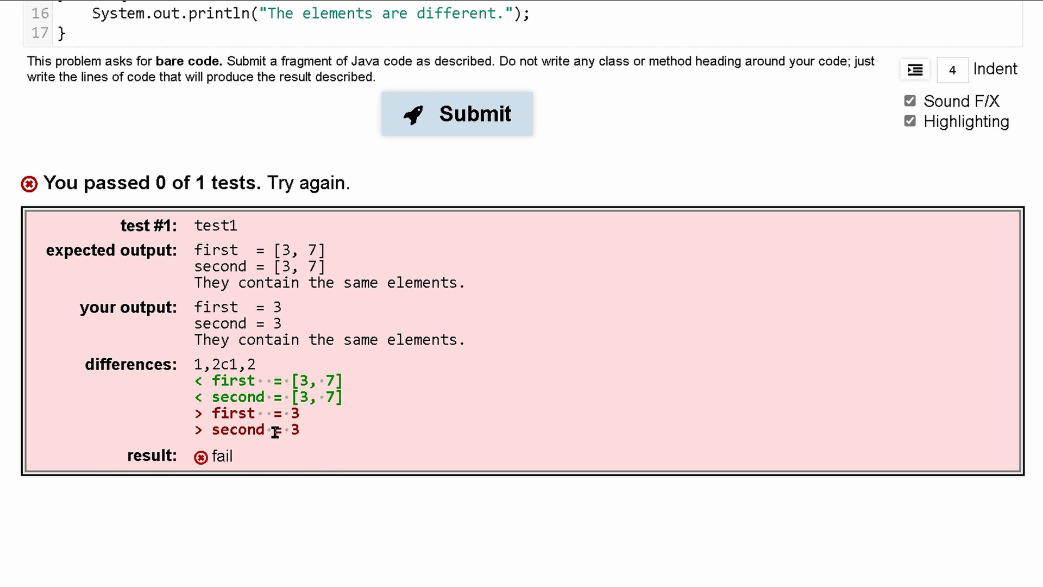
{"action": "mouse_move", "coordinate": [238, 380]}
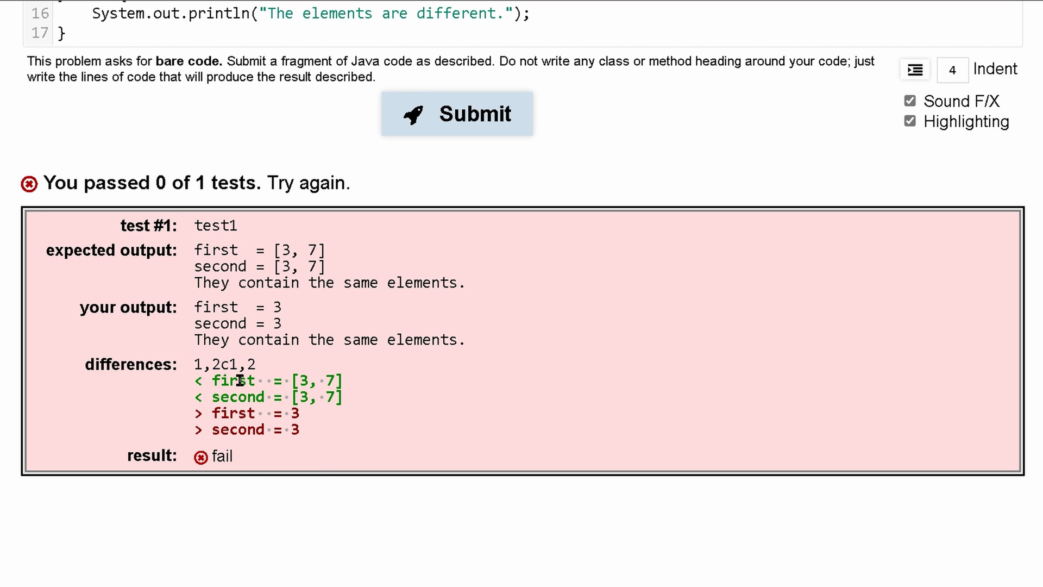
{"action": "mouse_move", "coordinate": [198, 341]}
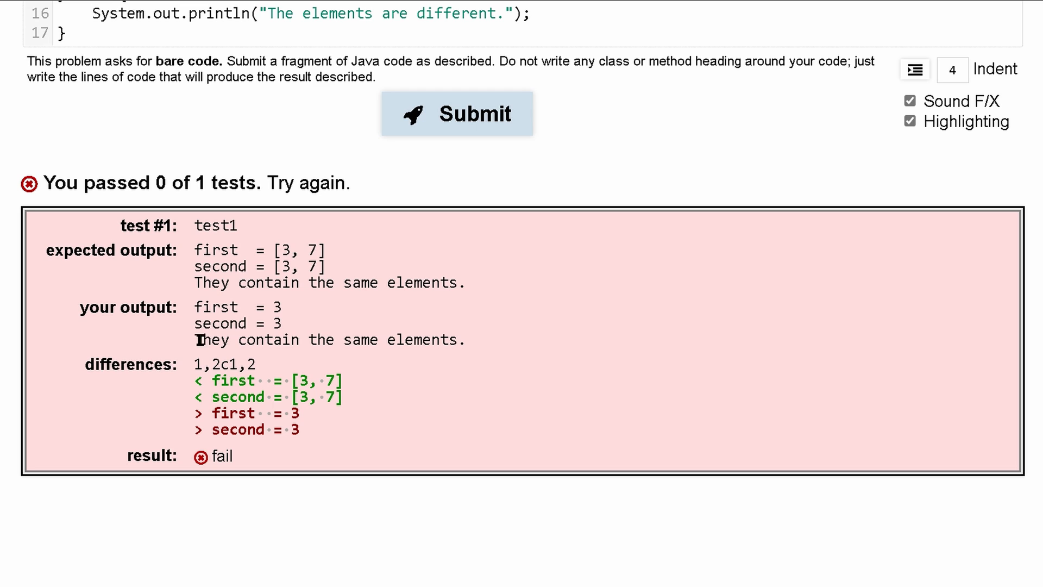
{"action": "double_click", "coordinate": [238, 324]}
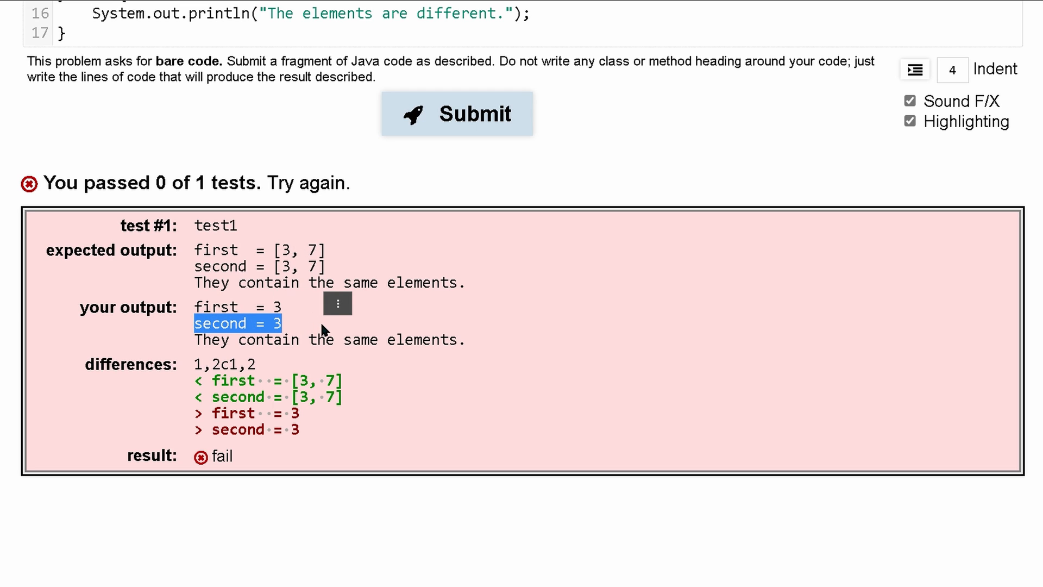
{"action": "scroll", "scroll_direction": "up", "scroll_amount": 3}
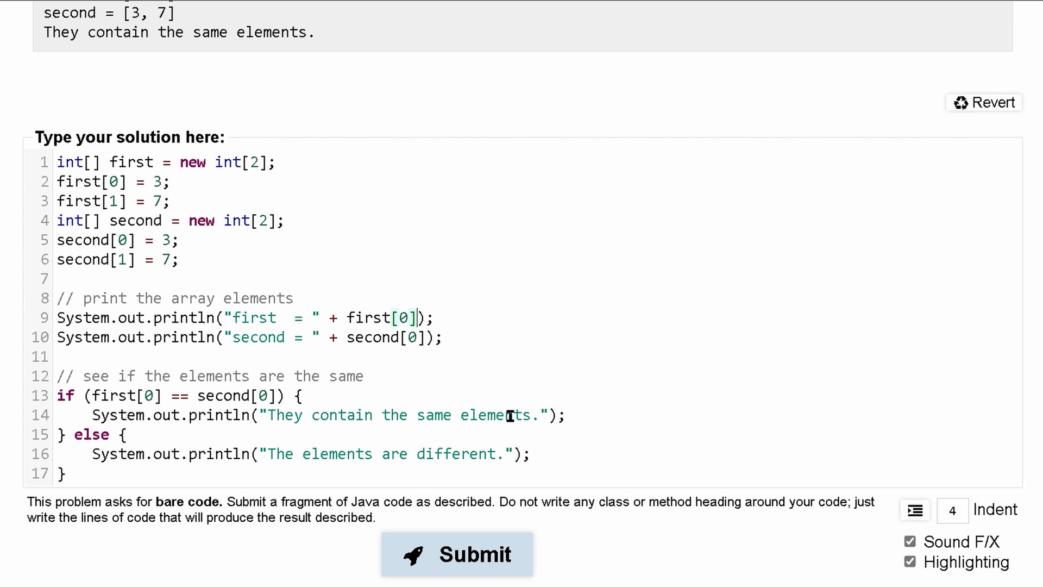
{"action": "left_click", "coordinate": [456, 554]}
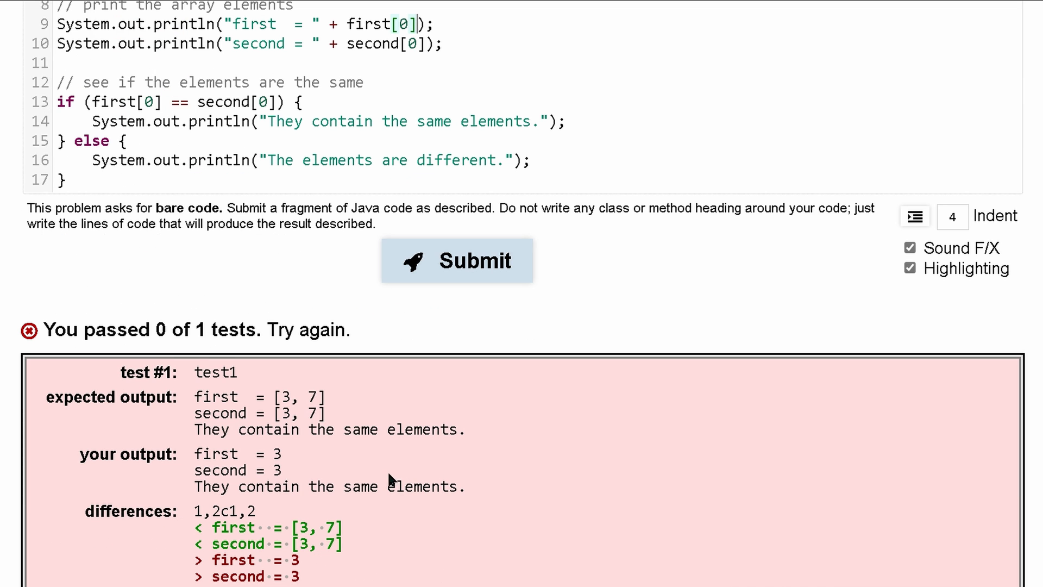
{"action": "scroll", "scroll_direction": "up", "scroll_amount": 3}
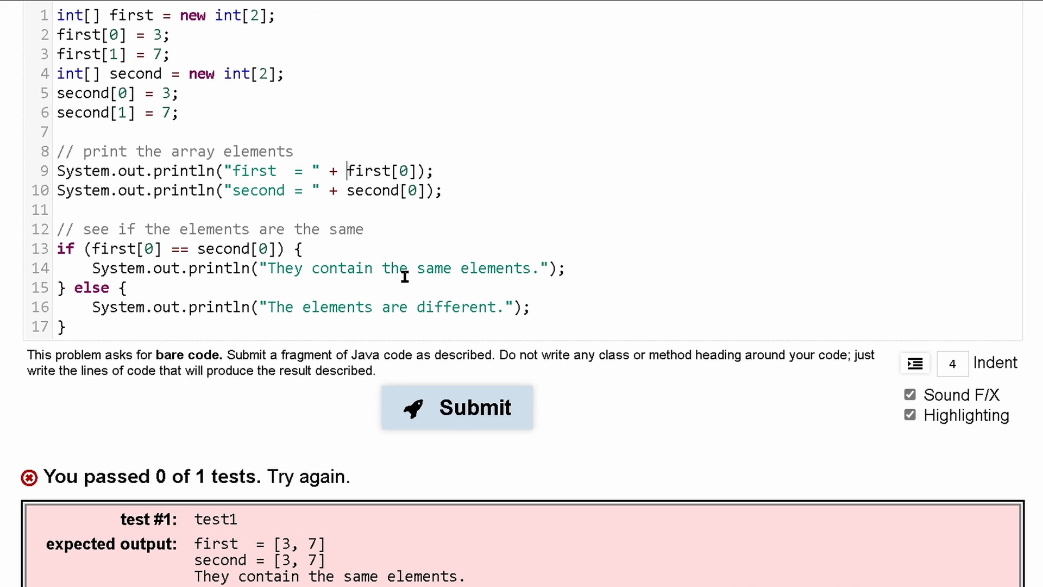
{"action": "mouse_move", "coordinate": [587, 404]}
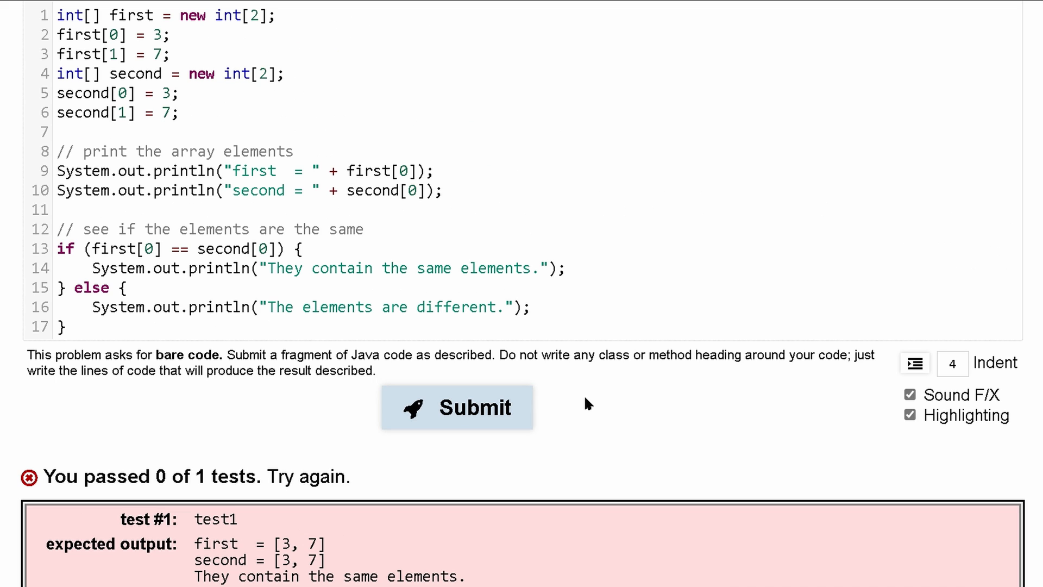
{"action": "mouse_move", "coordinate": [364, 255]}
{"action": "type", "text": "["}
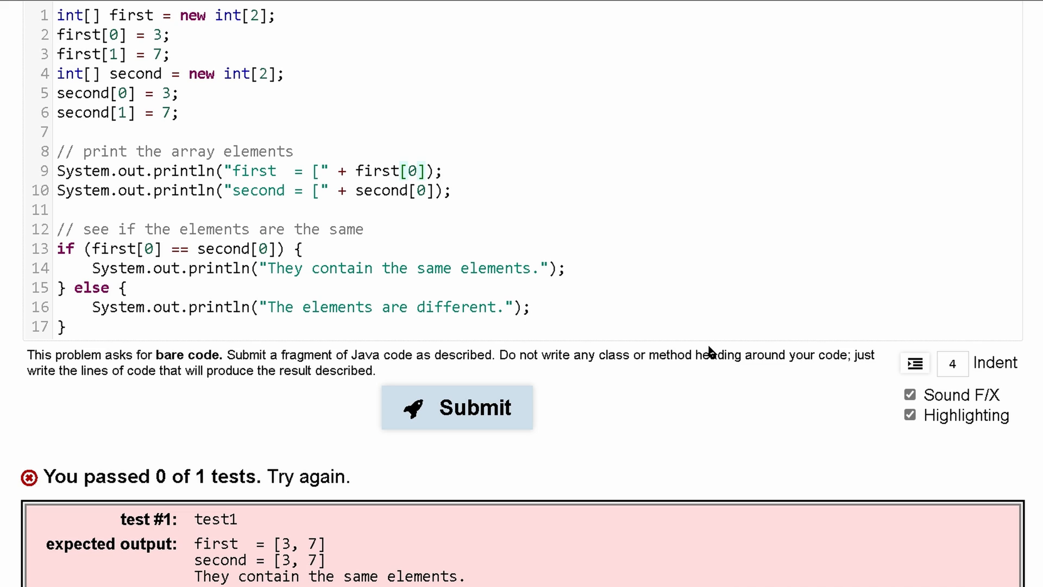
Step: Make both print lines output "[" + x[0] + ", " + x[1] for each array
{"action": "type", "text": "+ \""}
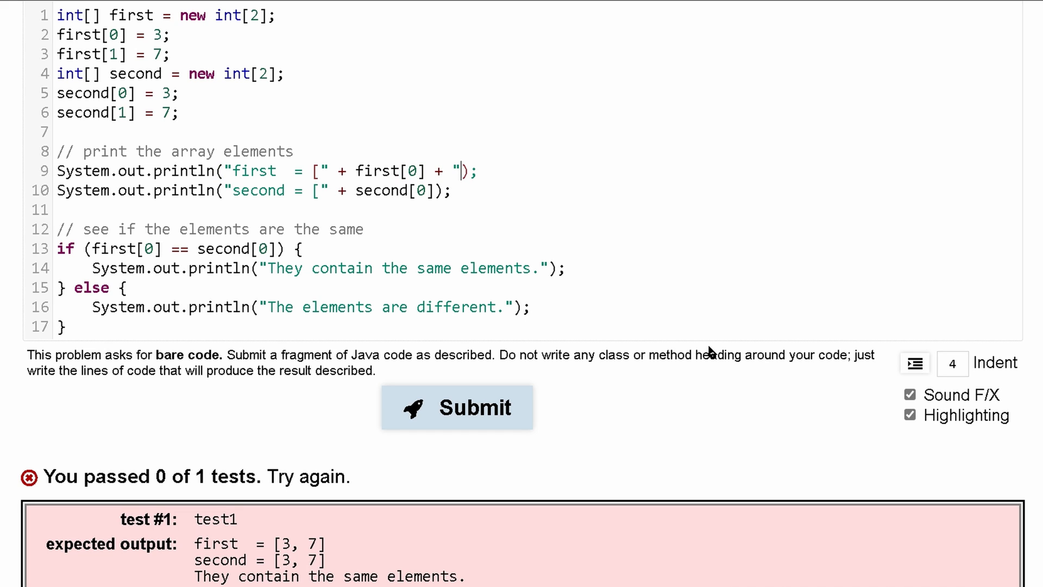
{"action": "type", "text": ", \" + first"}
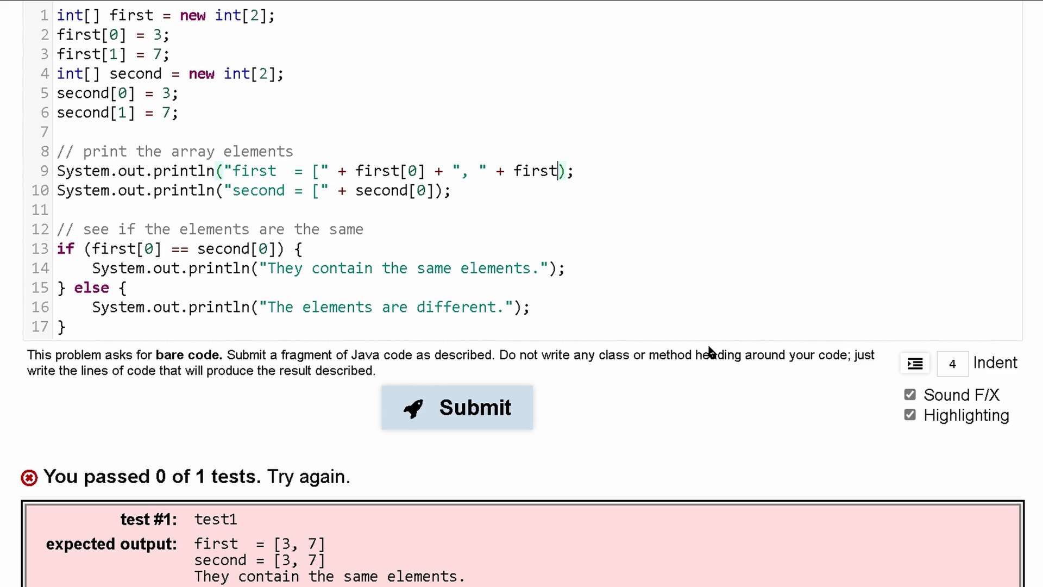
{"action": "type", "text": "[1]"}
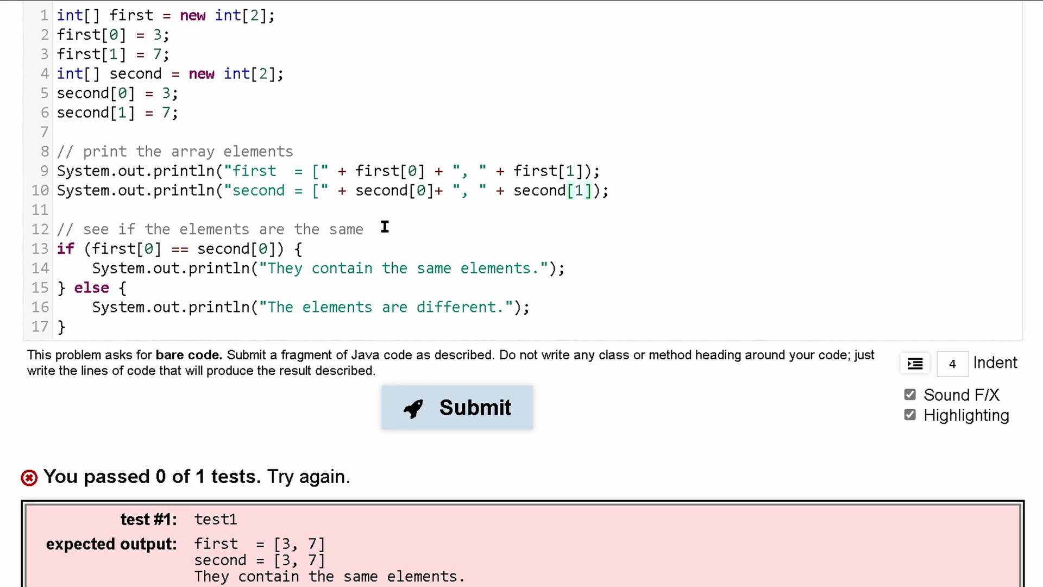
{"action": "mouse_move", "coordinate": [299, 270]}
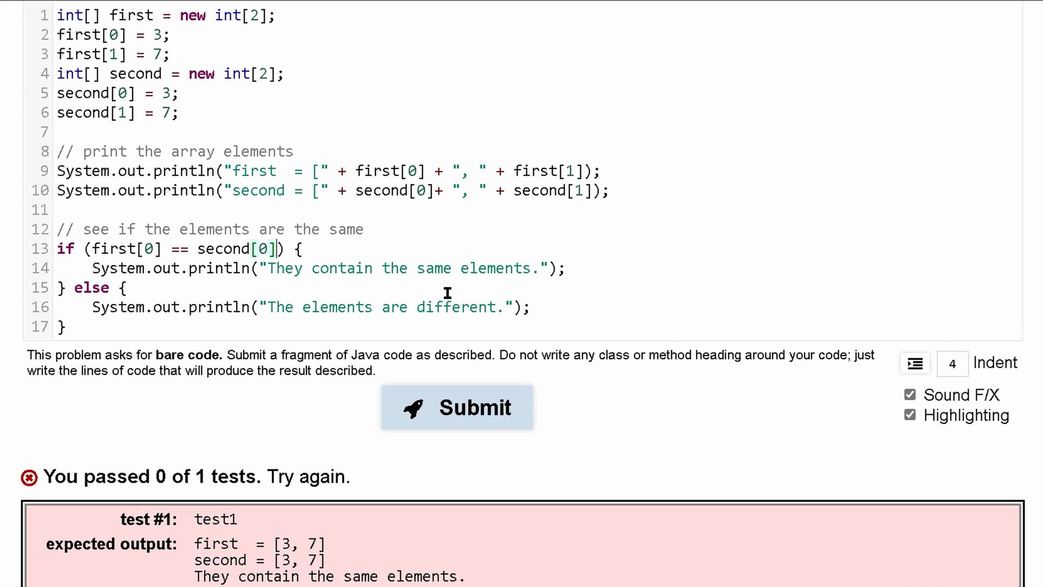
Step: Extend the if condition with && first[1] == and submit; the test still fails
{"action": "type", "text": "&&&"}
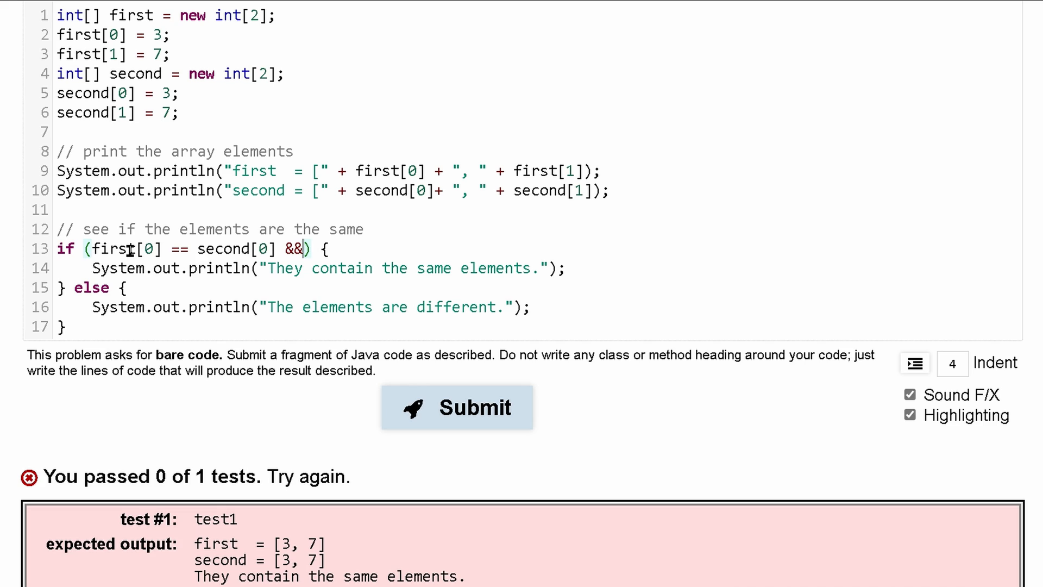
{"action": "mouse_move", "coordinate": [124, 73]}
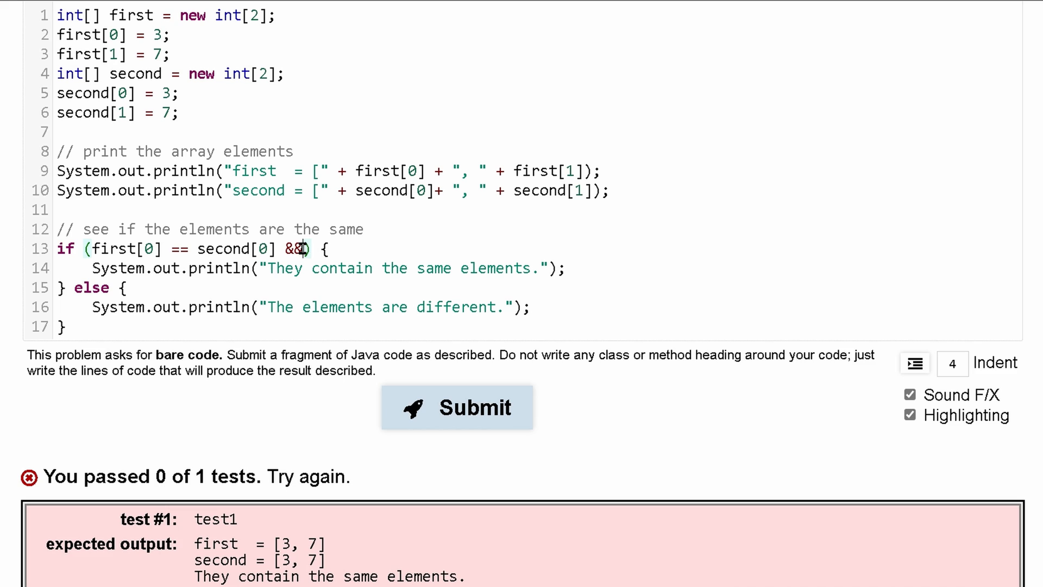
{"action": "type", "text": "first[1] =)"}
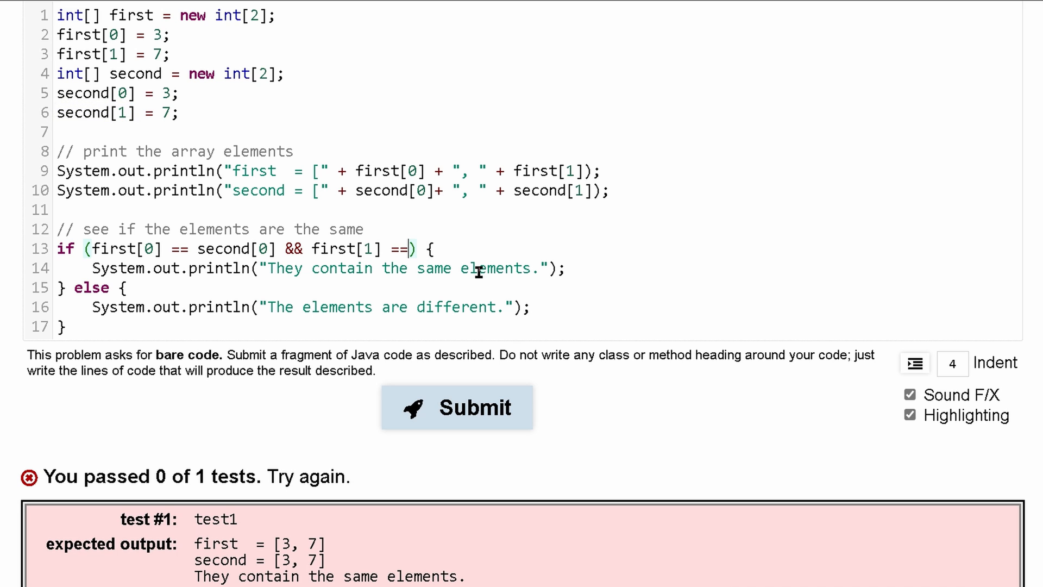
{"action": "left_click", "coordinate": [457, 406]}
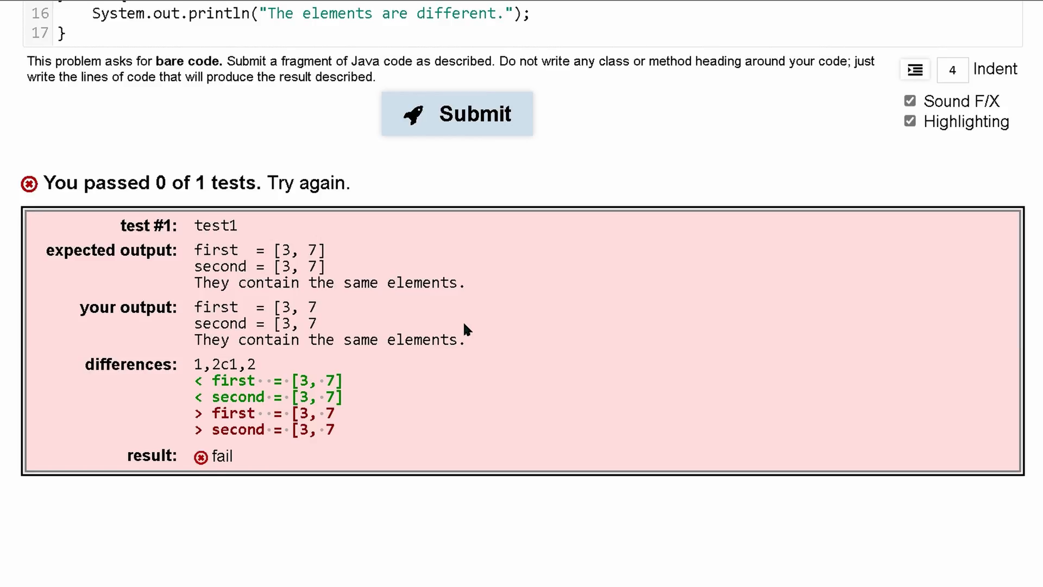
Step: Add the closing "]" to both print lines and resubmit, passing 1 of 1 tests
{"action": "scroll", "scroll_direction": "up", "scroll_amount": 3}
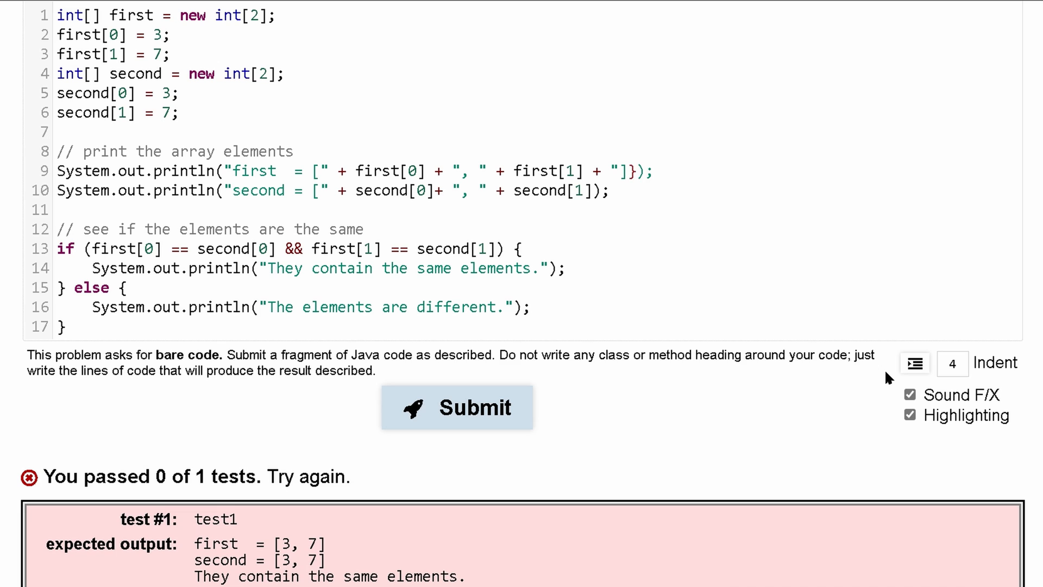
{"action": "left_click", "coordinate": [622, 171]}
{"action": "type", "text": "\""}
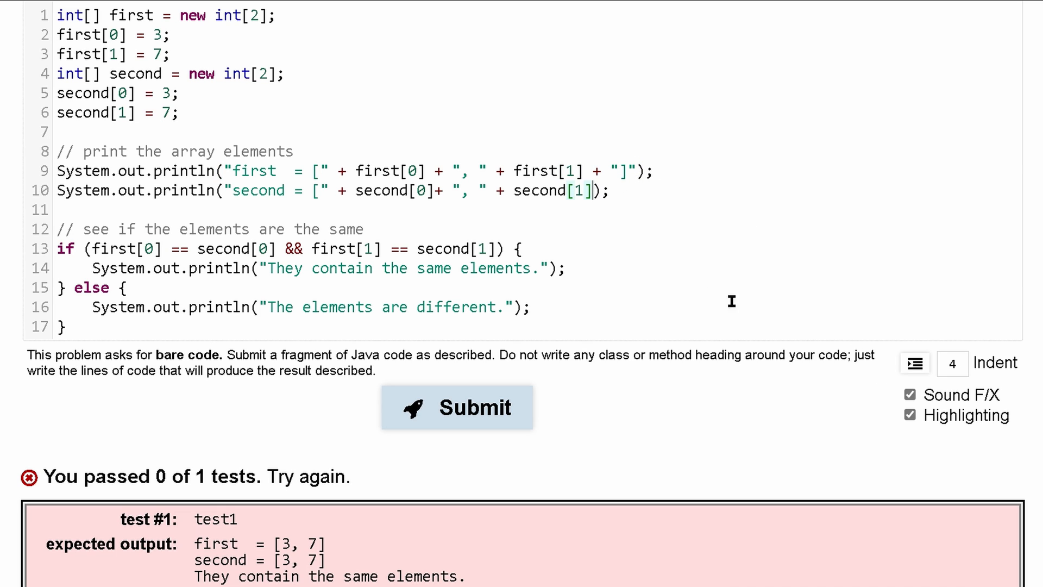
{"action": "left_click", "coordinate": [457, 407]}
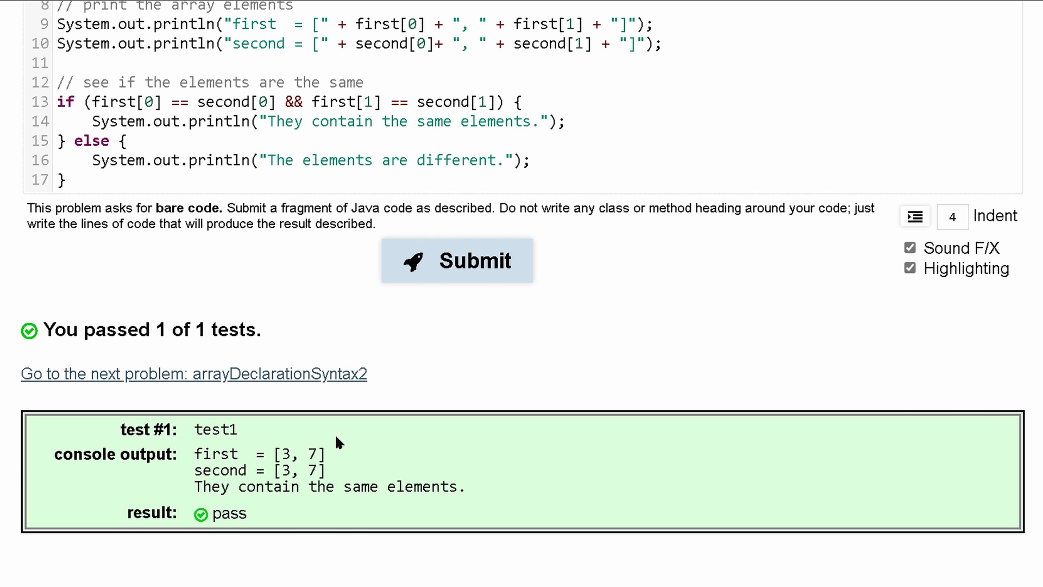
{"action": "scroll", "scroll_direction": "up", "scroll_amount": 3}
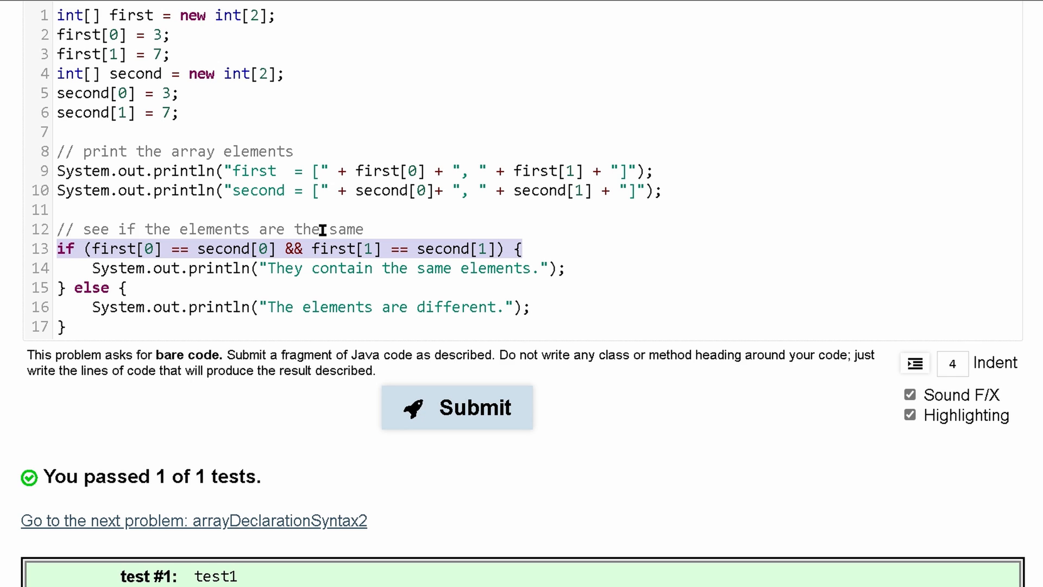
{"action": "left_click", "coordinate": [352, 170]}
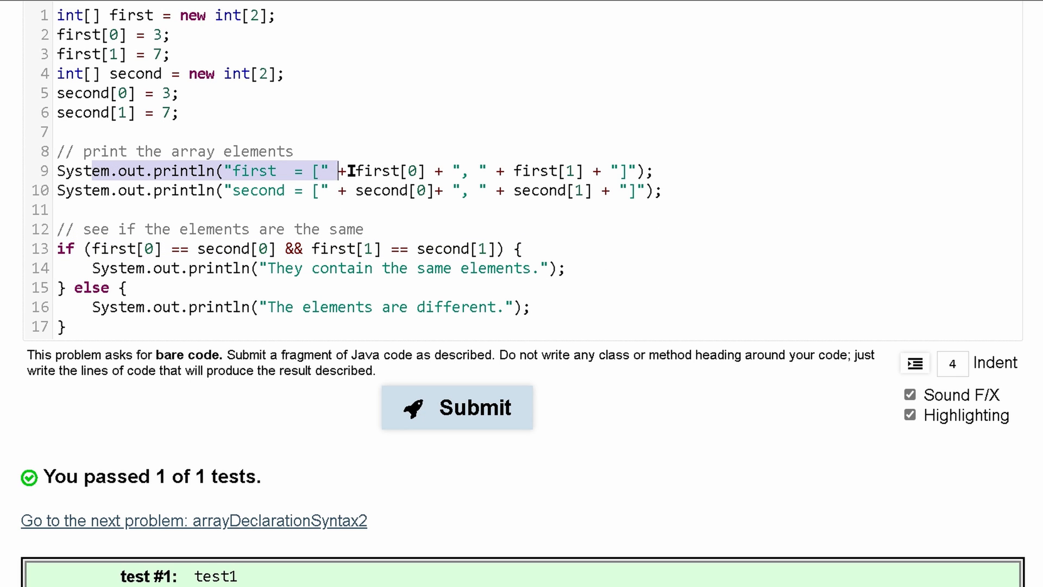
{"action": "scroll", "scroll_direction": "up", "scroll_amount": 3}
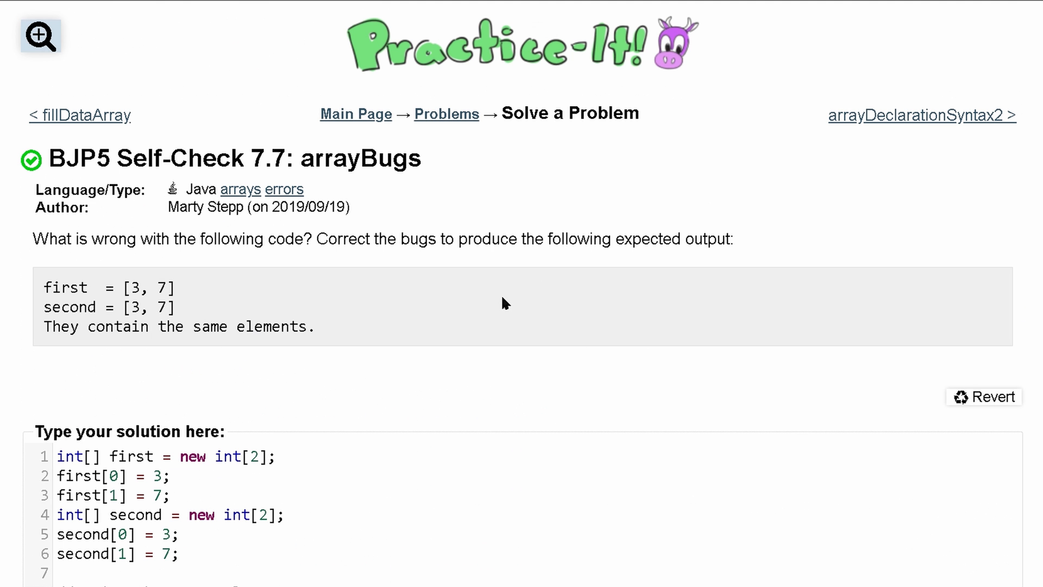